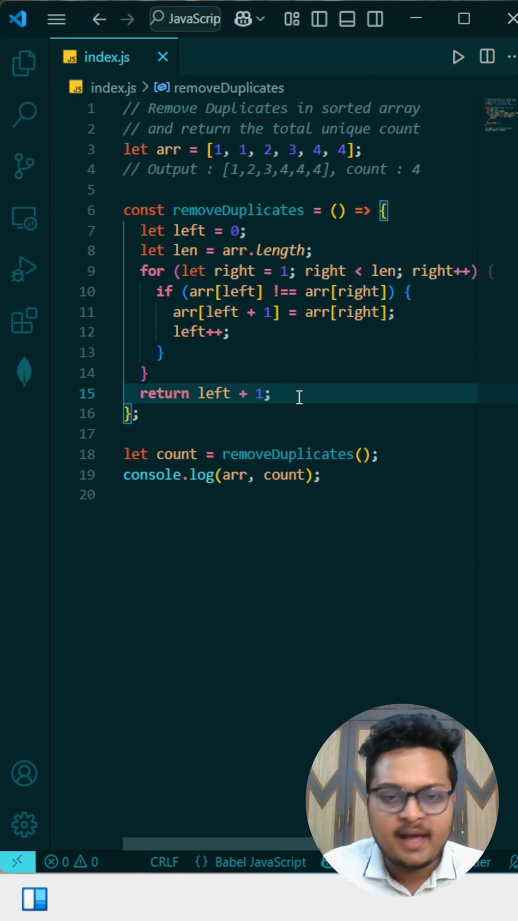
{"action": "left_click", "coordinate": [268, 292]}
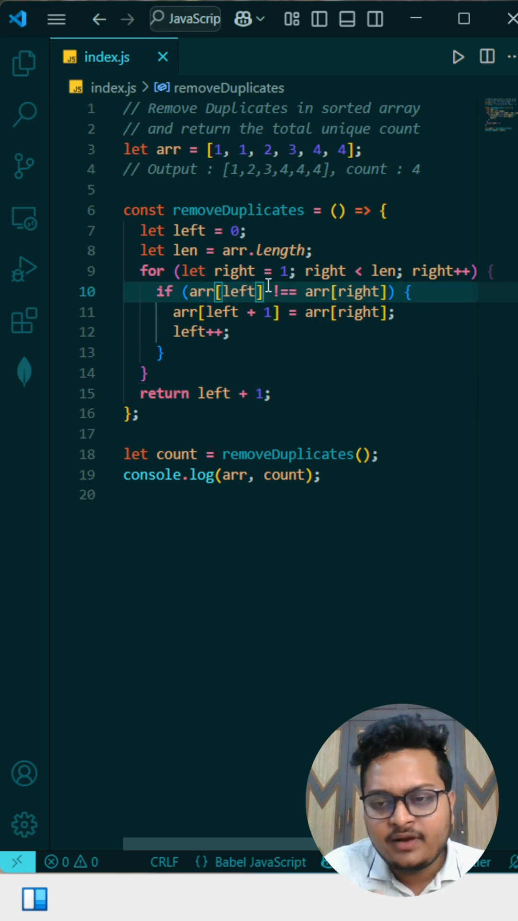